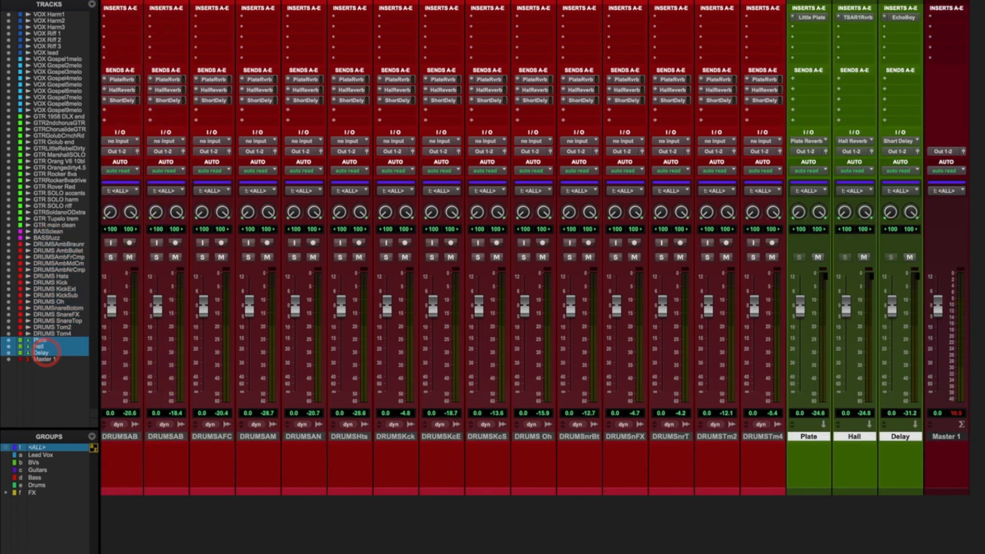
- Select the vocal tracks to move them off the main outputs onto their own bus
left_click(46, 359)
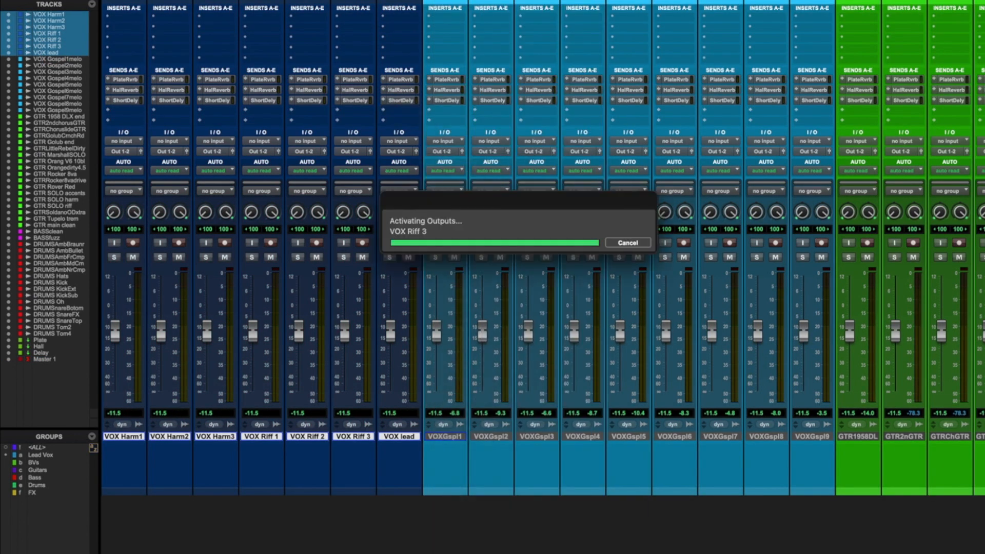
- Route the drum tracks to Bus 17-18 and the Plate, Hall and Delay returns to Bus 19-20
left_click(536, 151)
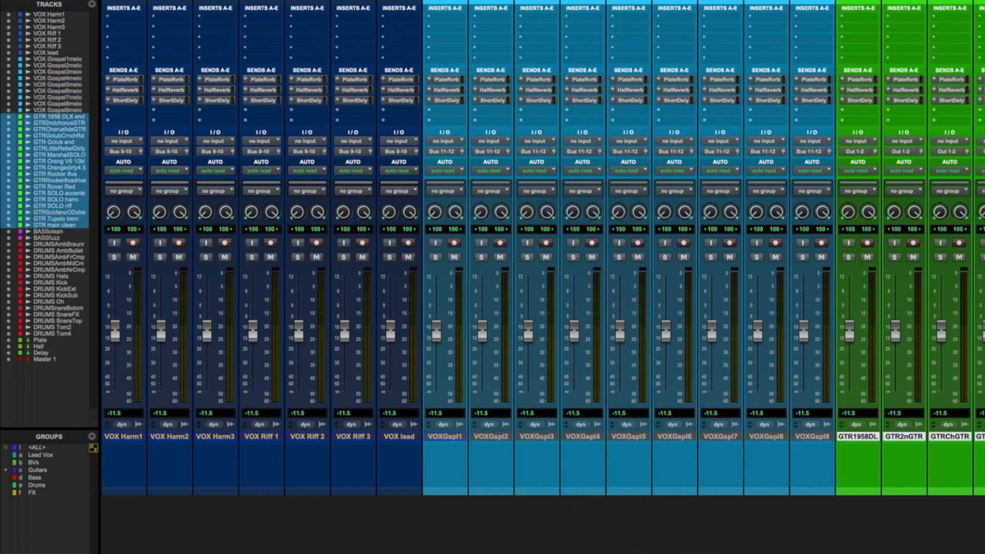
left_click(855, 152)
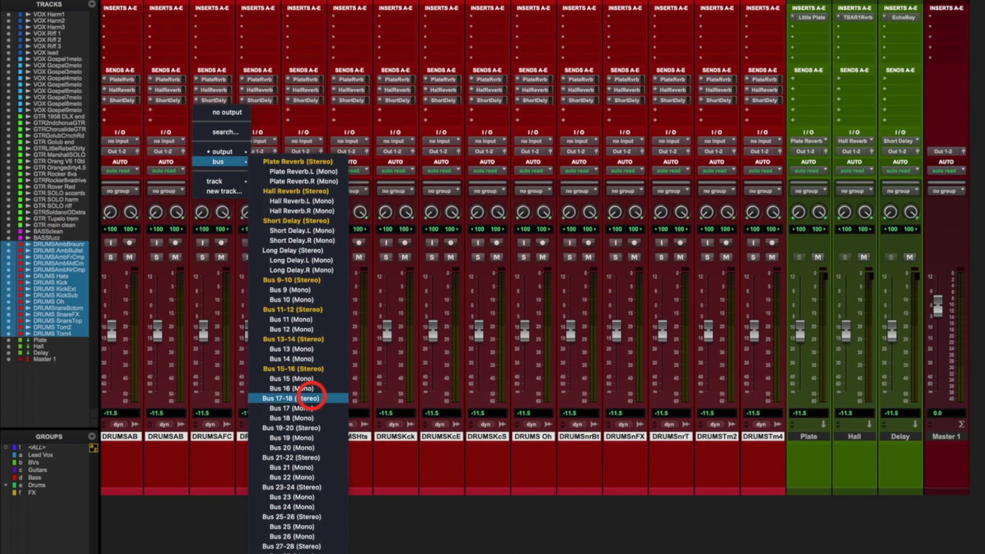
left_click(292, 398)
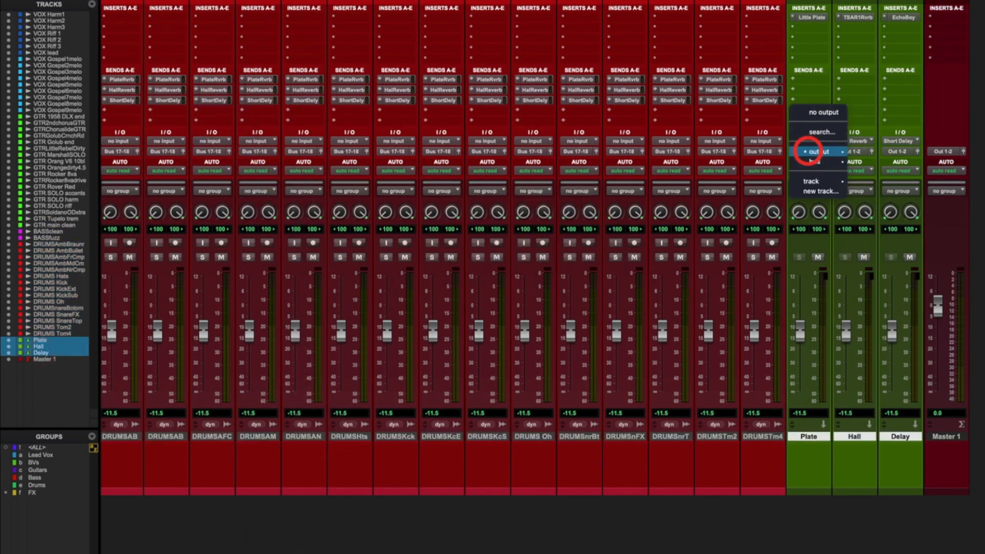
left_click(820, 151)
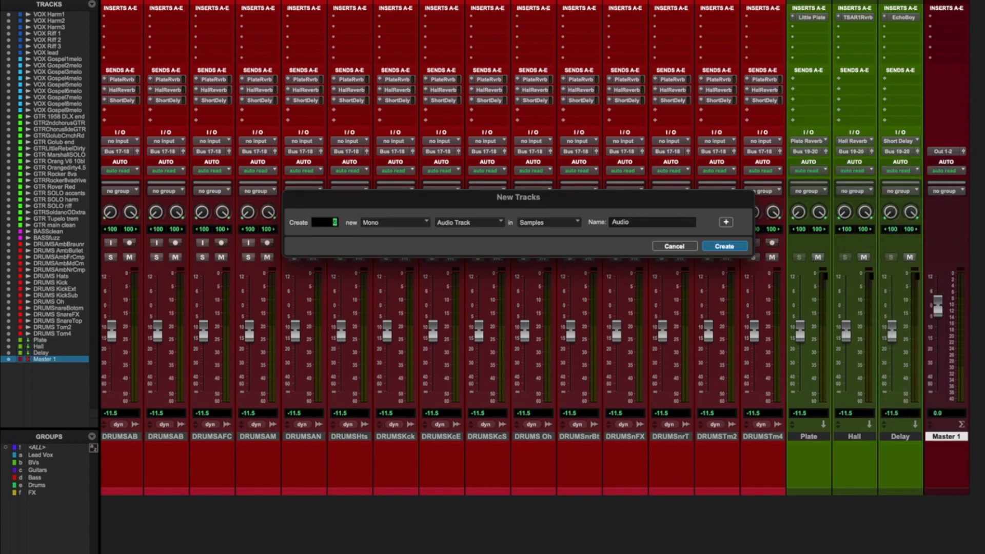
- Configure six stereo Aux Inputs plus a stereo audio PRINT track in New Tracks
left_click(393, 222)
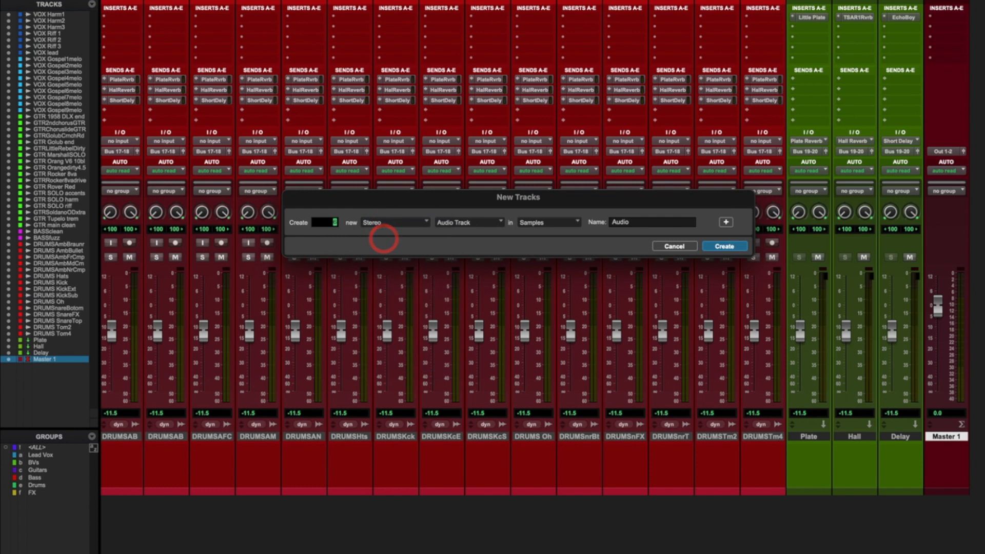
left_click(468, 221)
type("6")
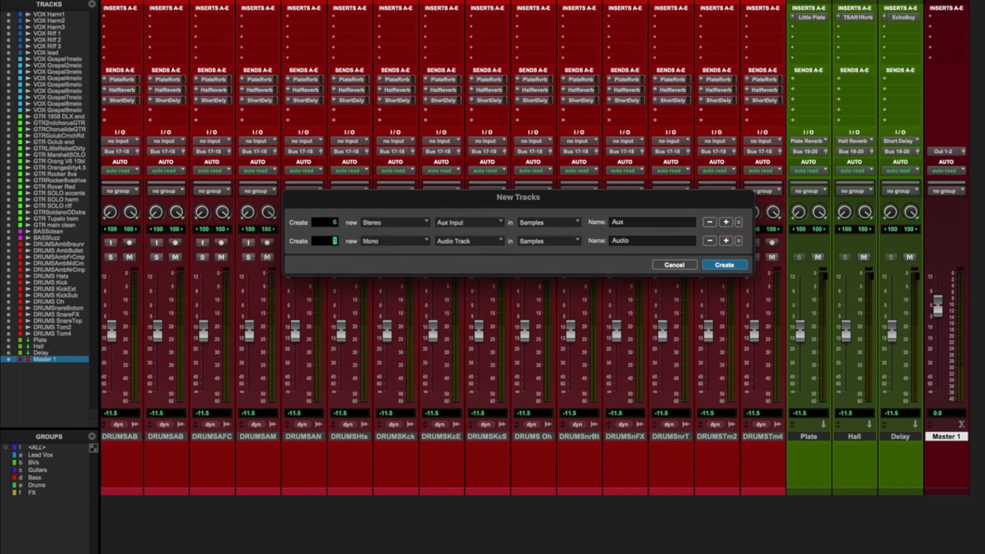
left_click(393, 240)
type("DRU")
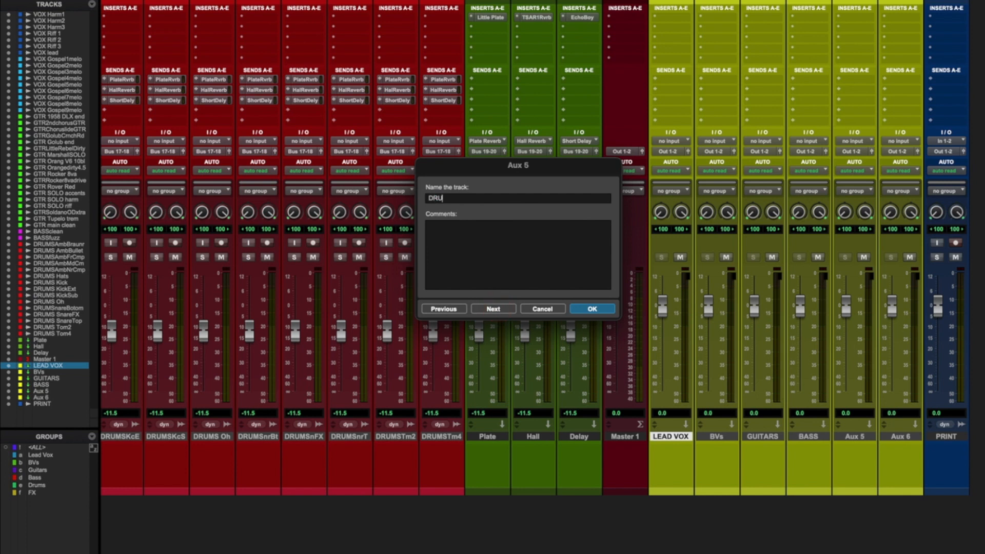
- Feed the BASS aux from Bus 15-16 and rebalance the LEAD VOX, GUITARS and BVs aux levels
left_click(591, 309)
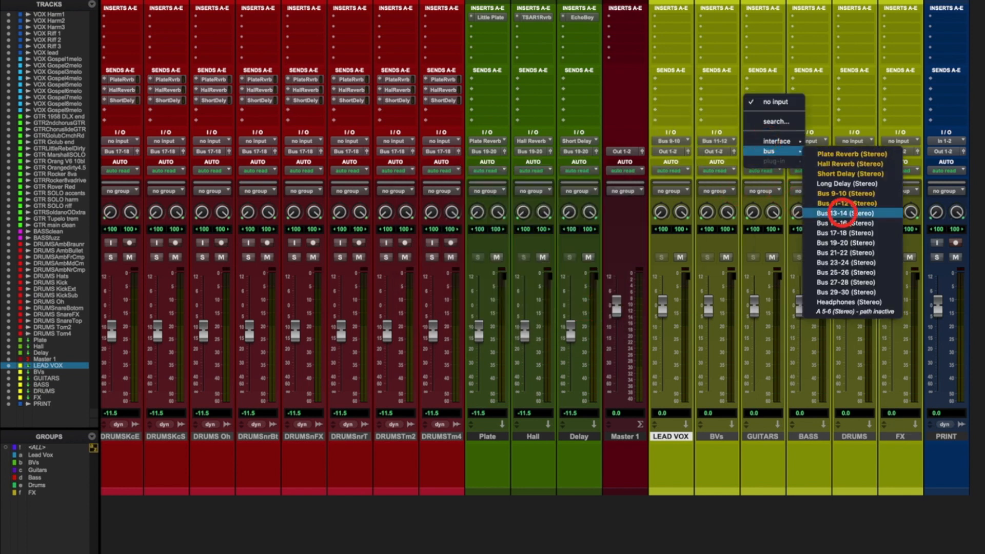
left_click(844, 213)
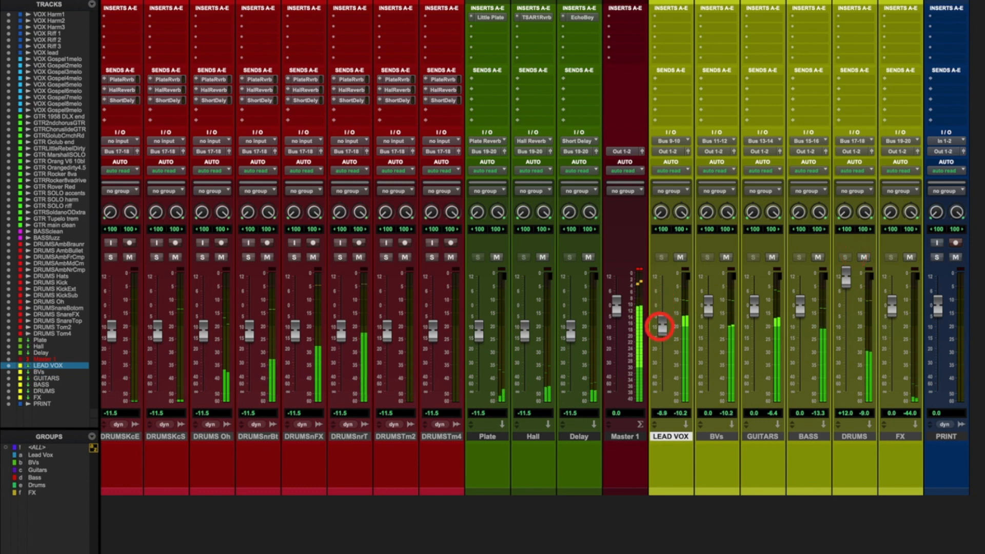
left_click_drag(659, 325, 660, 370)
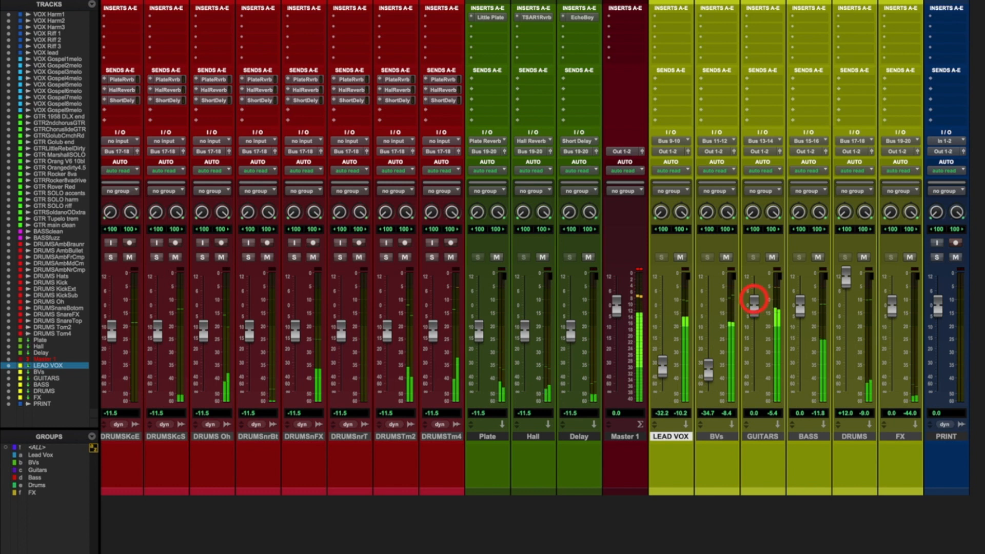
left_click_drag(756, 300, 756, 281)
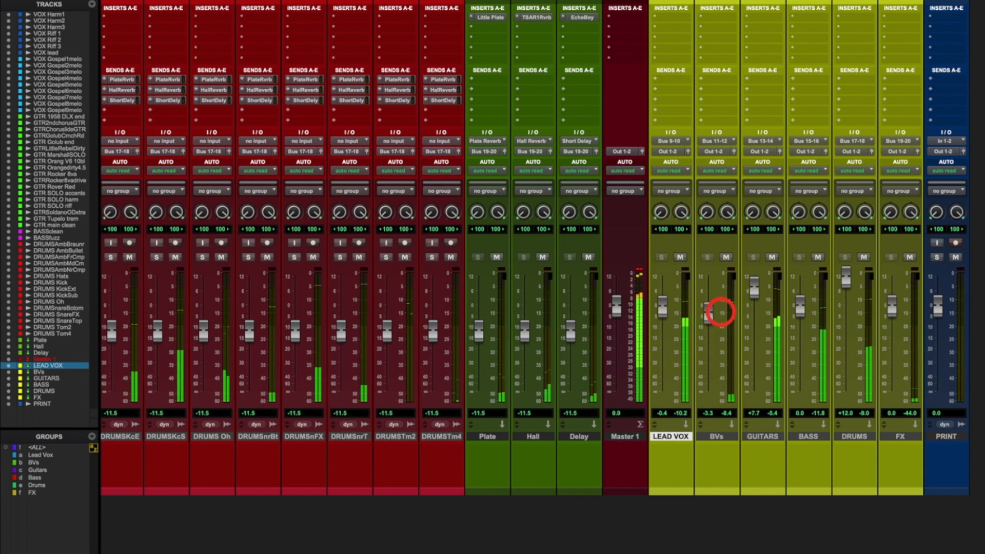
left_click_drag(721, 314, 749, 306)
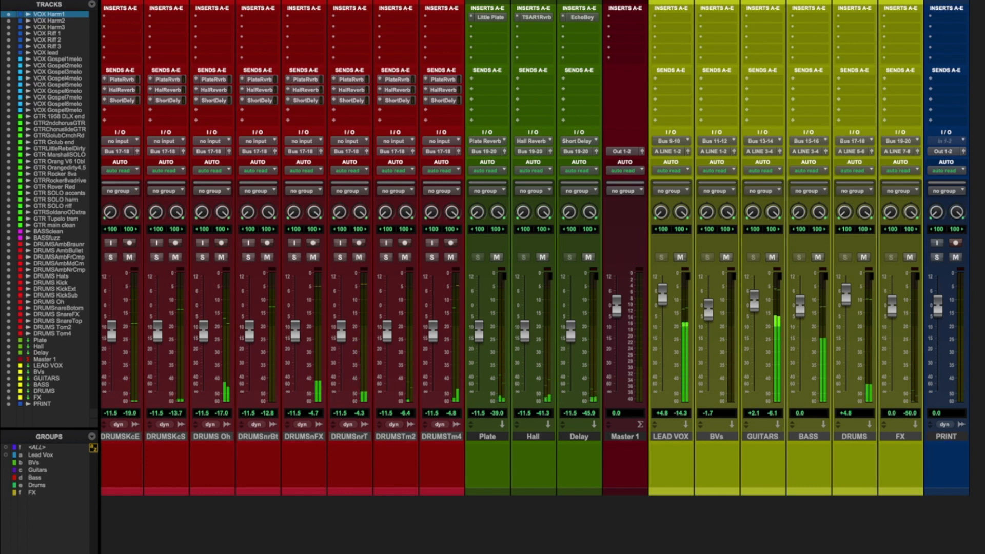
- Assign the LEAD VOX and BVs auxes to A LINE 1-2 and 3-4, trimming the GUITARS and LEAD VOX levels
left_click(949, 140)
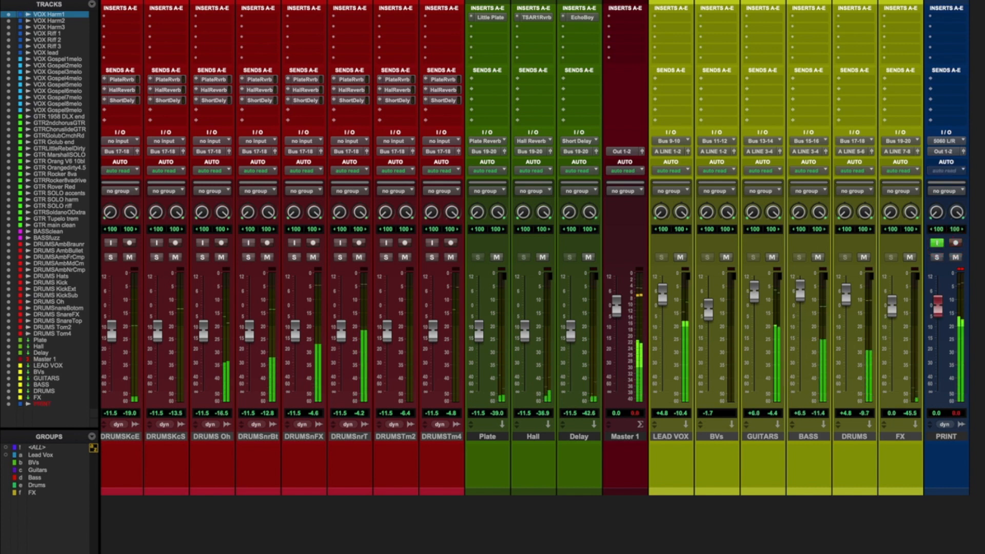
left_click_drag(795, 304, 794, 313)
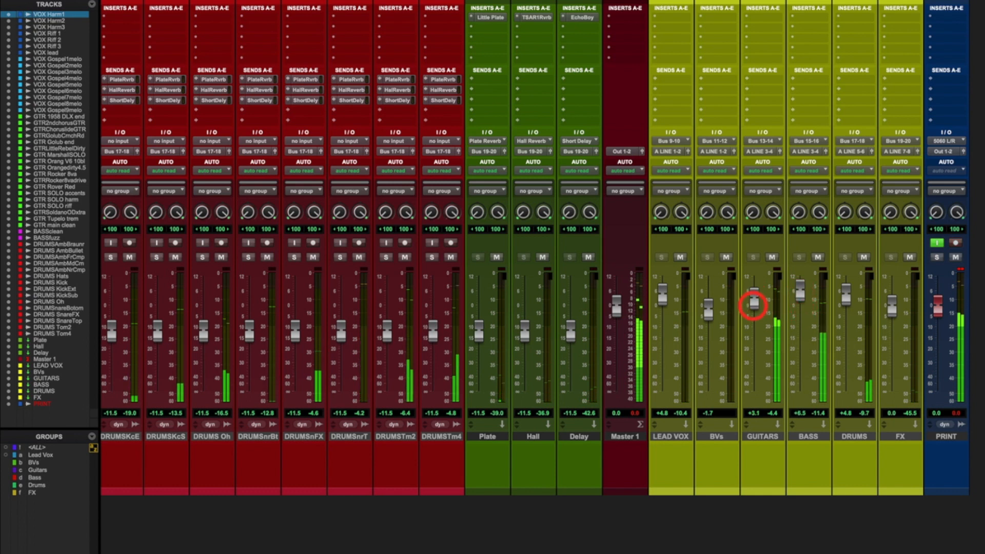
left_click_drag(754, 304, 754, 290)
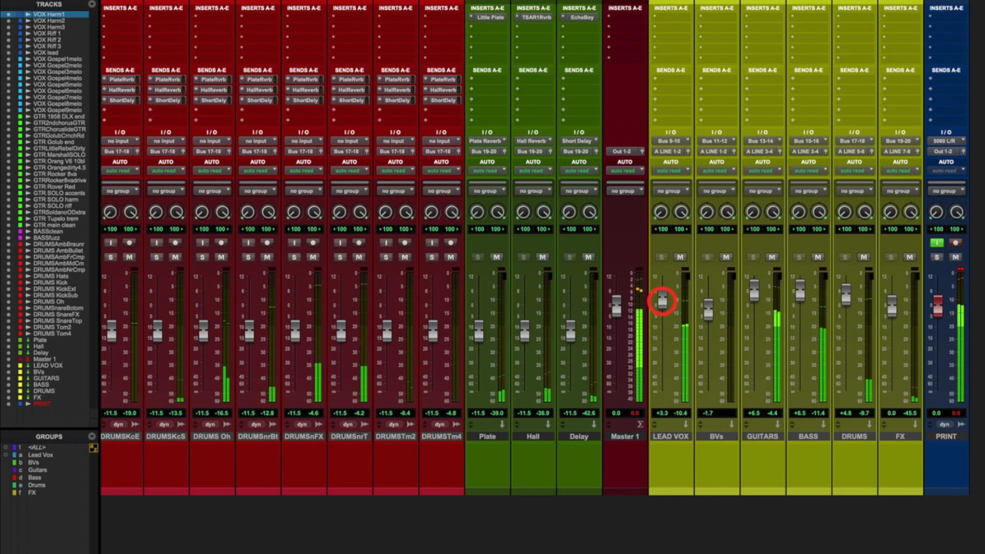
left_click_drag(661, 302, 660, 289)
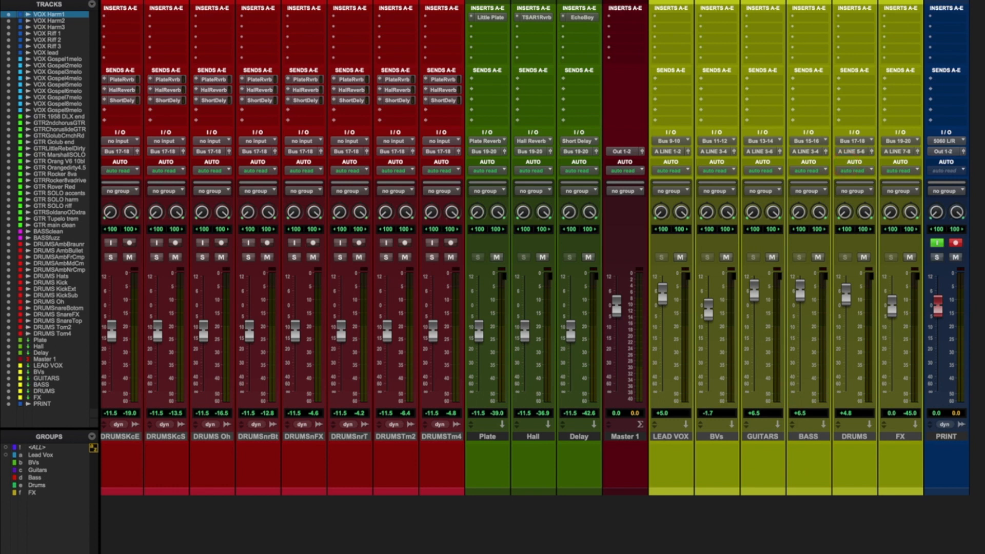
left_click(945, 141)
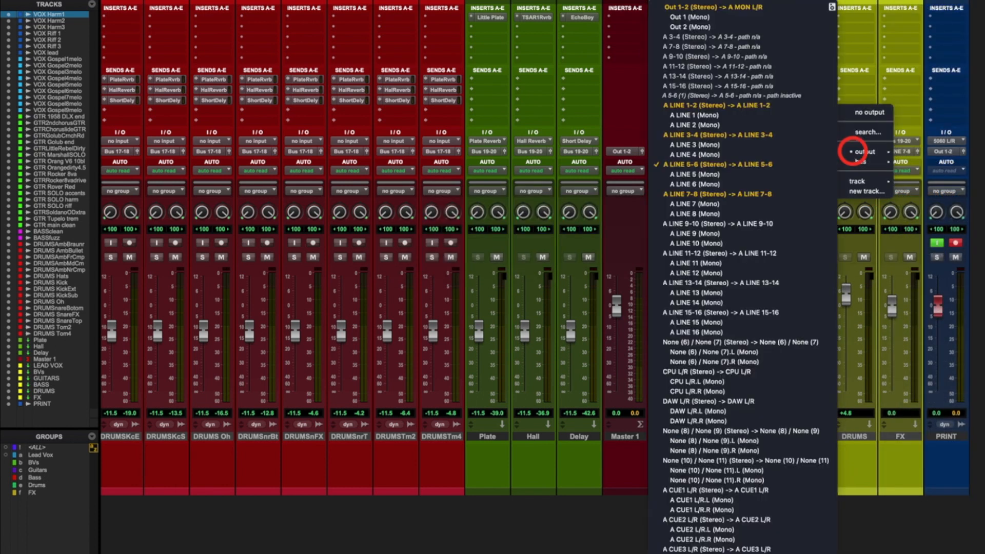
- Send the GUITARS, BASS, DRUMS and FX auxes to A LINE 5-6 through 11-12
left_click(866, 151)
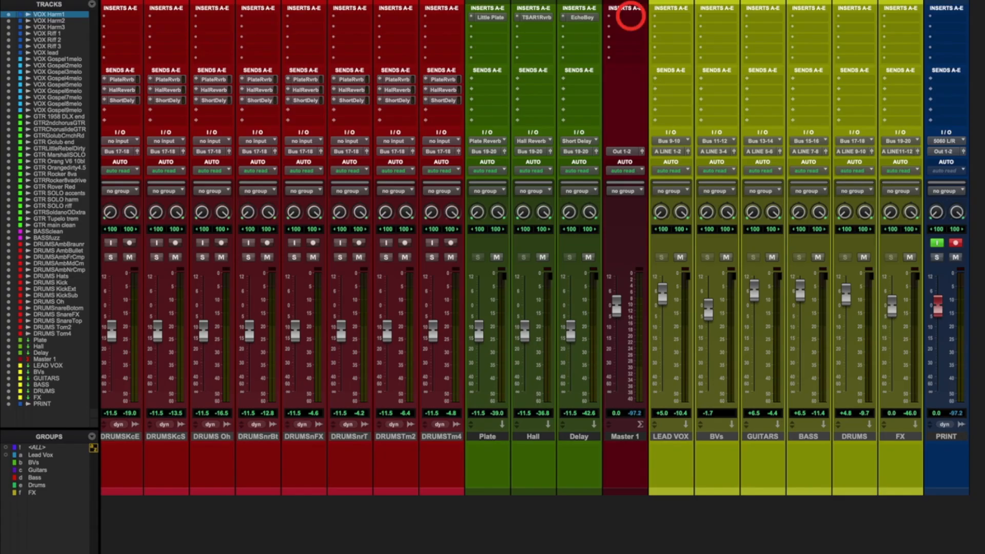
- Insert the stereo Tape plug-in on the Master 1 track
left_click(625, 8)
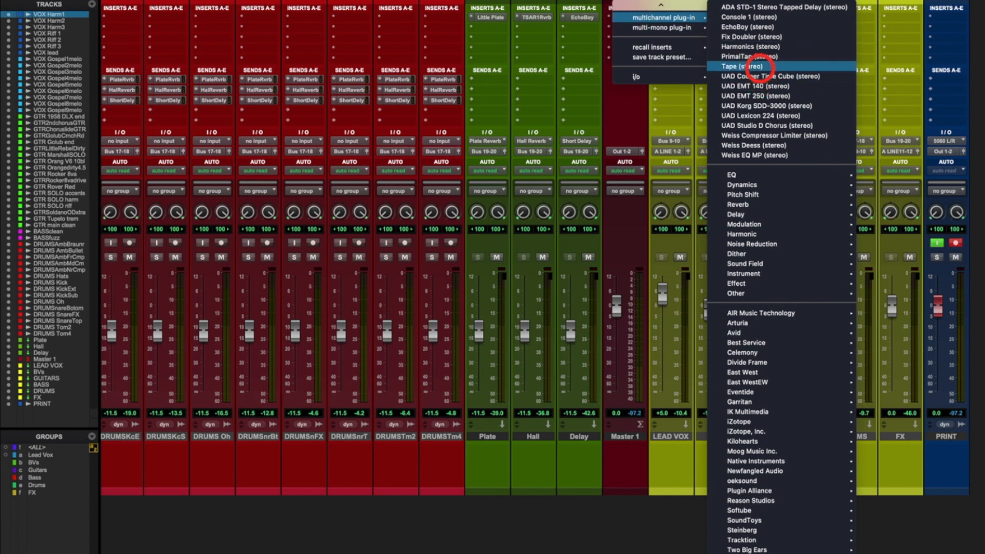
left_click(742, 66)
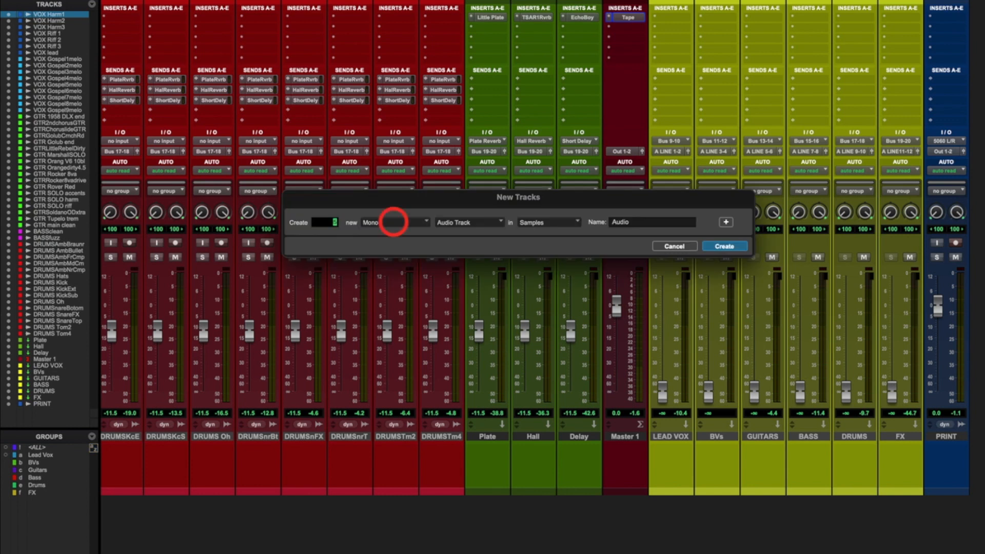
- Create five stereo audio tracks and name them as stems, VOCAL STEM through FX STEM
left_click(394, 222)
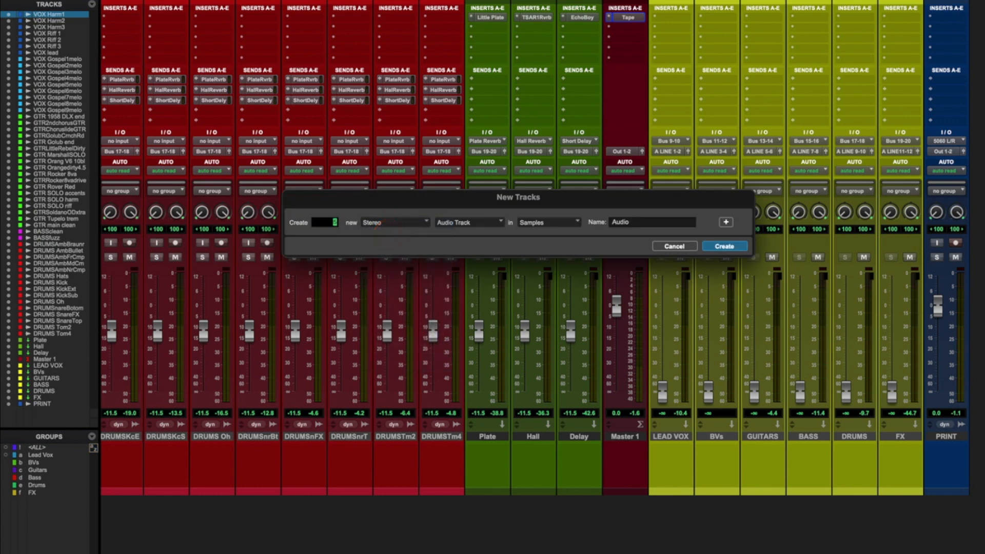
left_click(722, 245)
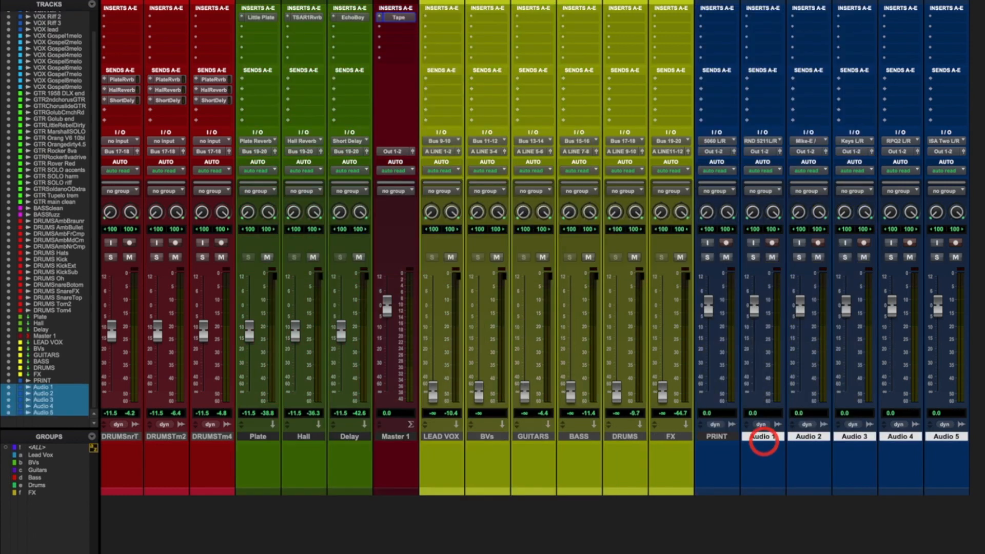
double_click(762, 436)
type("GUITAR")
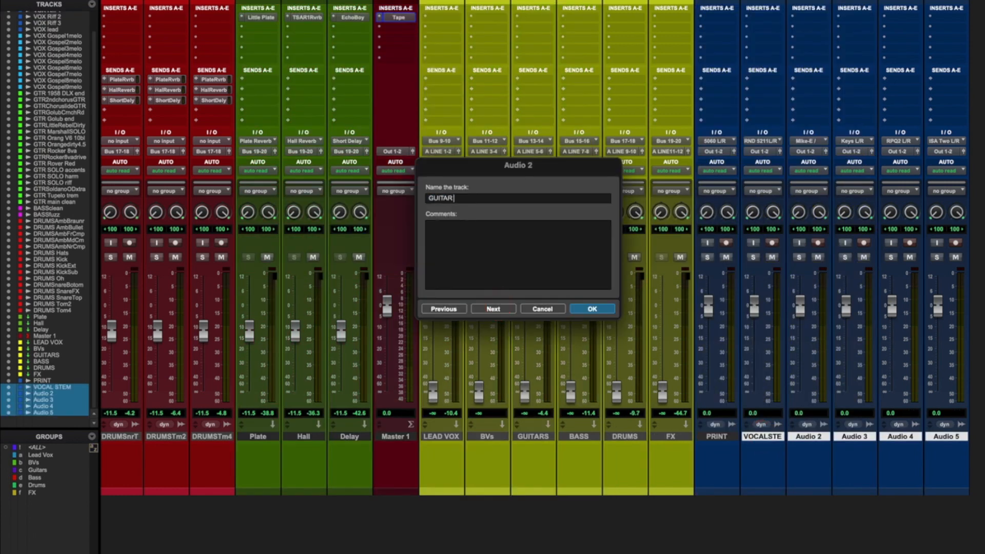
left_click(492, 309)
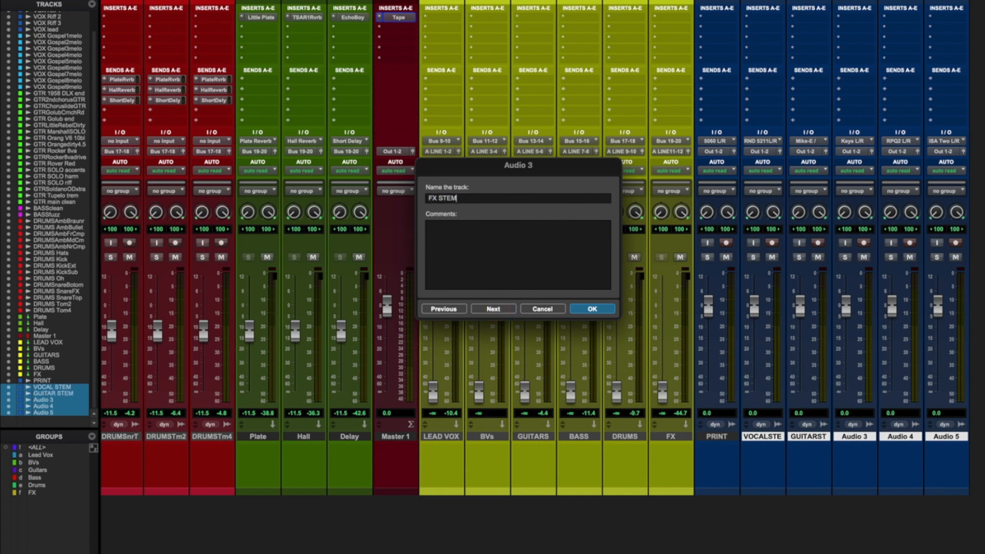
left_click(492, 309)
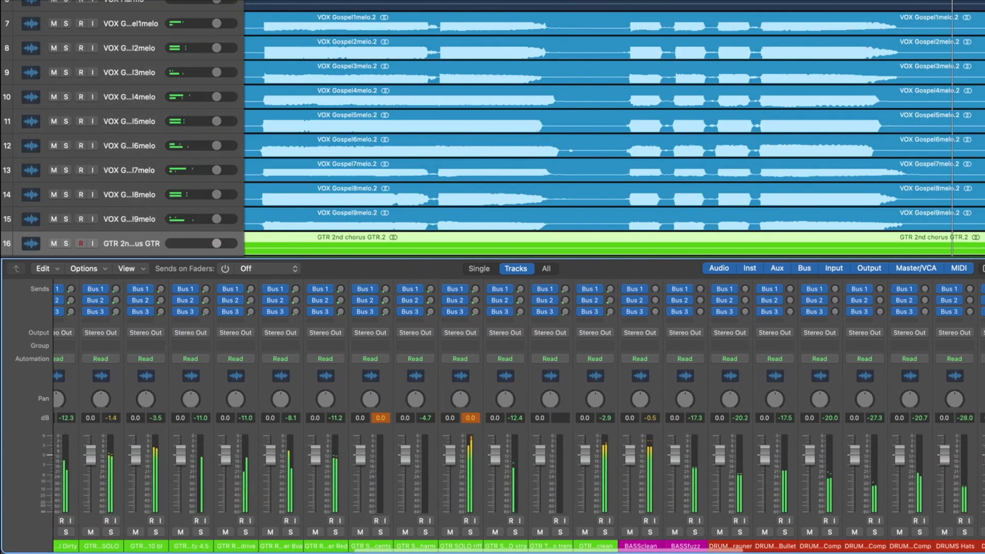
- Route Logic tracks to Bus 9/10 and the aux buses to A LINE output pairs
left_click(639, 332)
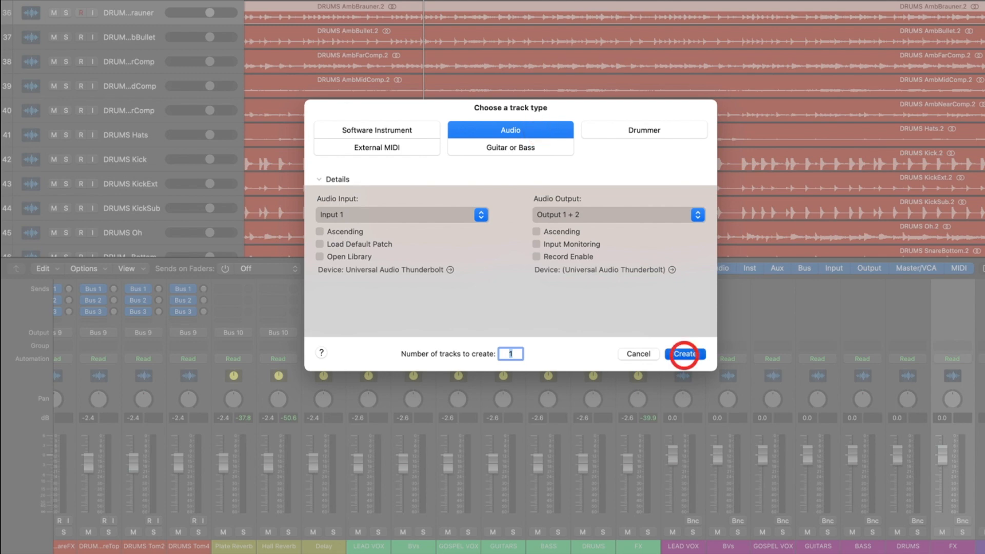
- Create the PRINT audio track taking the 5060 return on Input 7-8, with input monitoring on
left_click(683, 354)
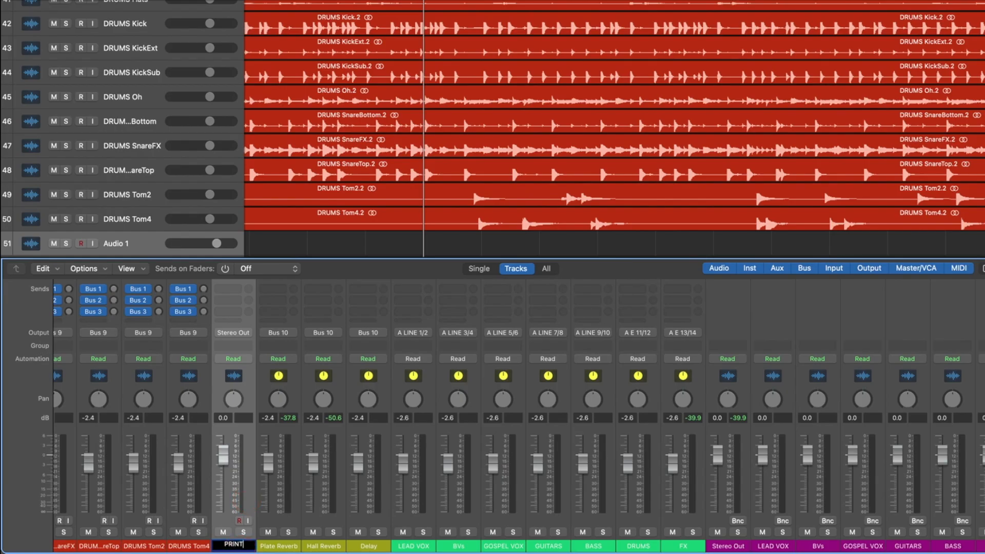
type("PRINT")
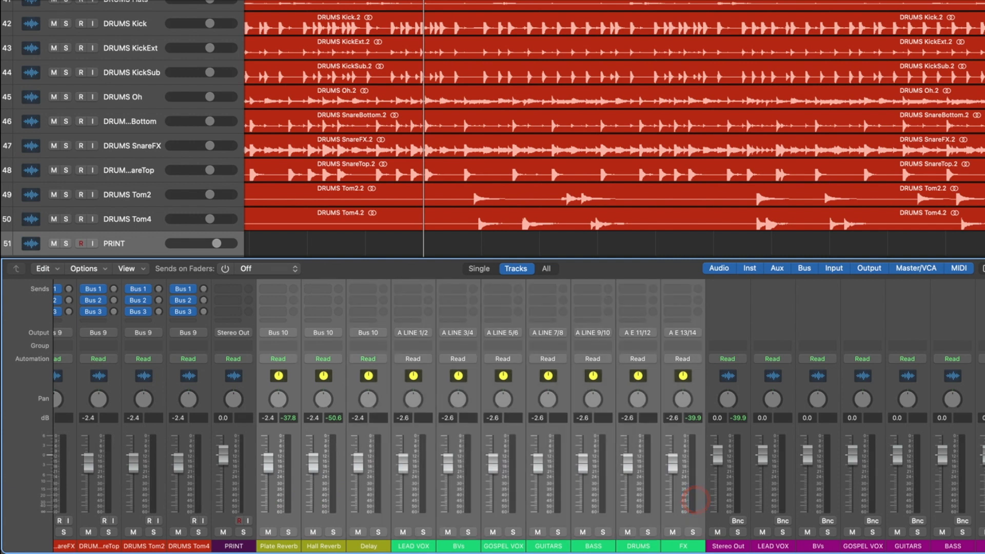
right_click(694, 500)
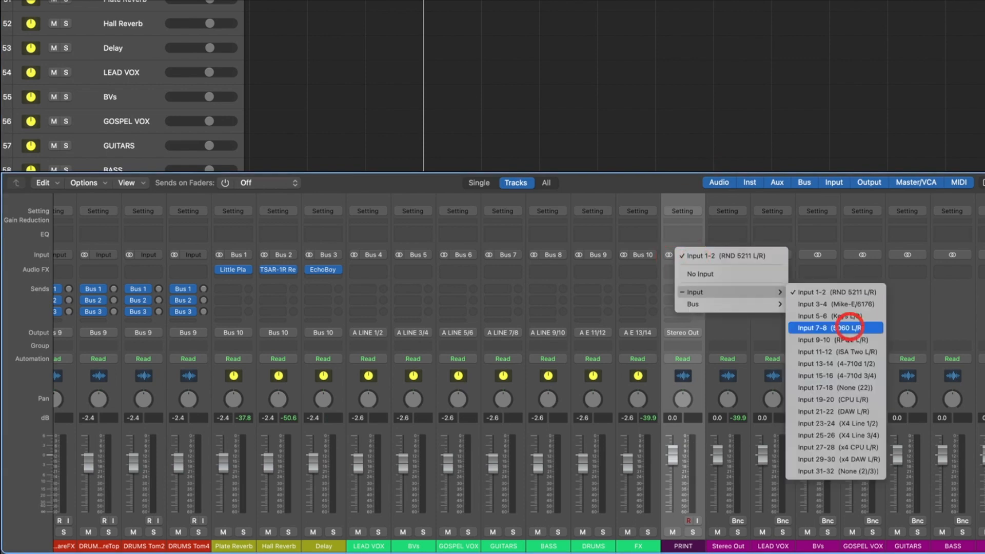
left_click(837, 328)
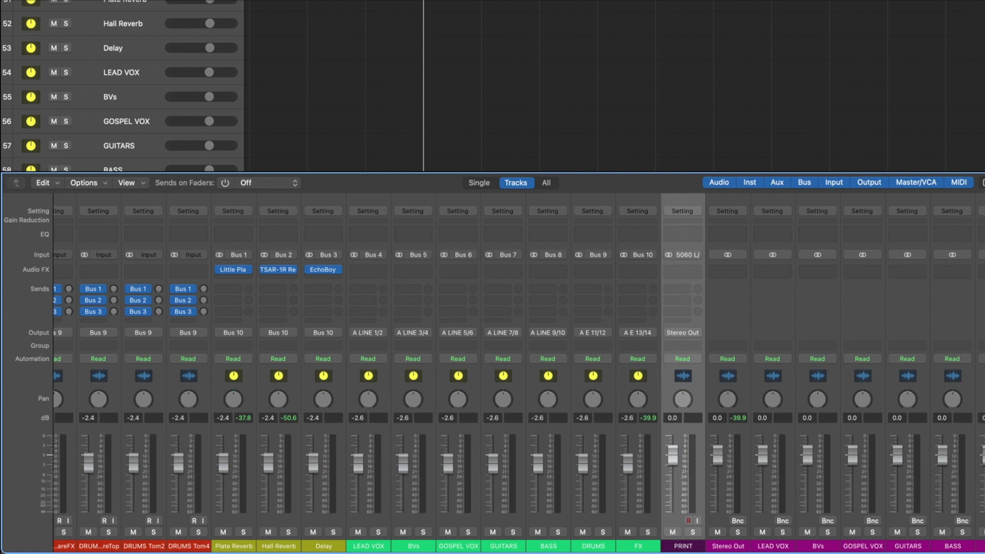
left_click(694, 521)
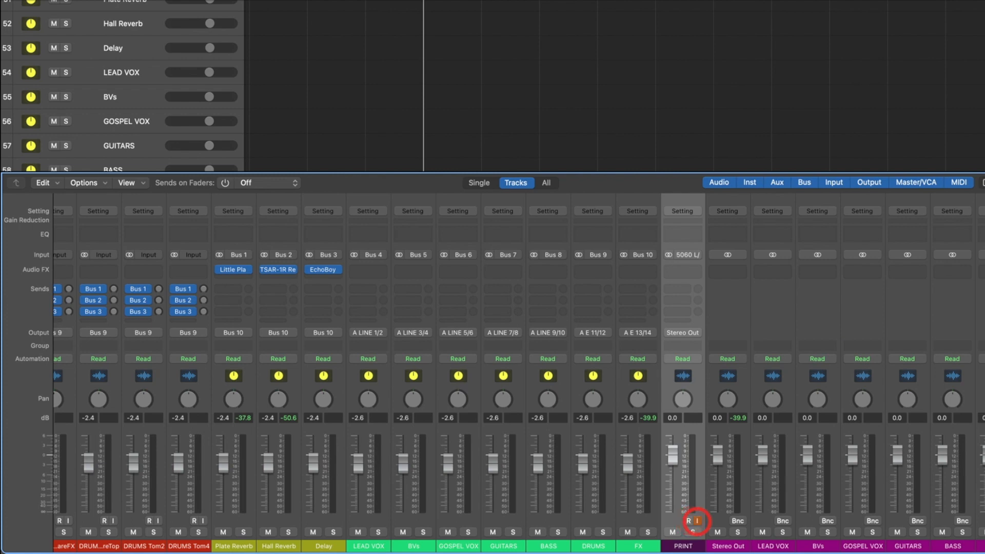